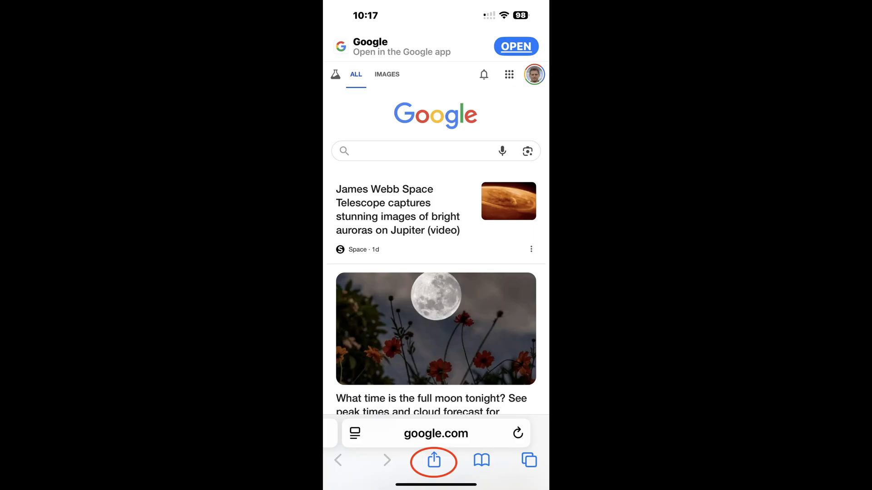
- Reach the editable Apps list from Safari's share sheet via More and Edit
left_click(435, 464)
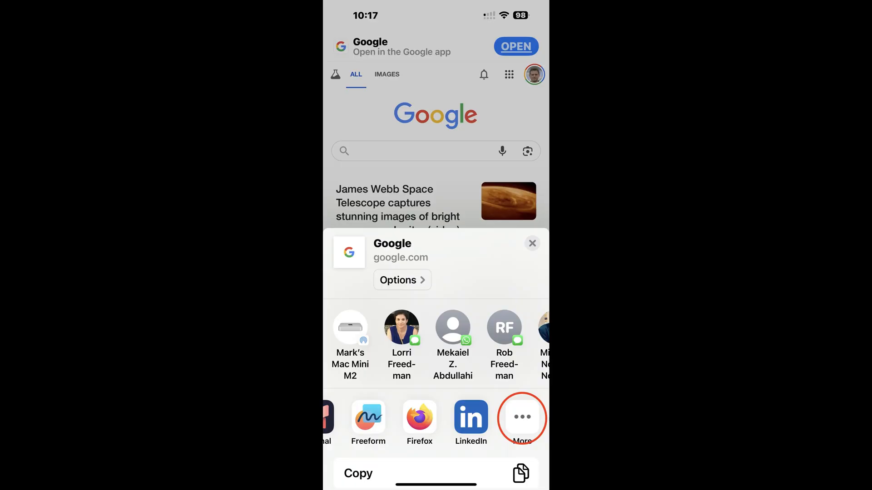
left_click(522, 418)
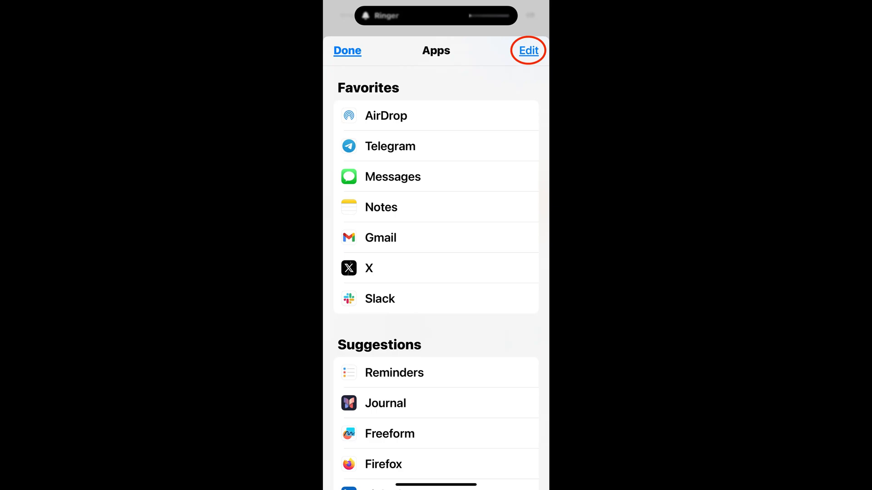
left_click(529, 50)
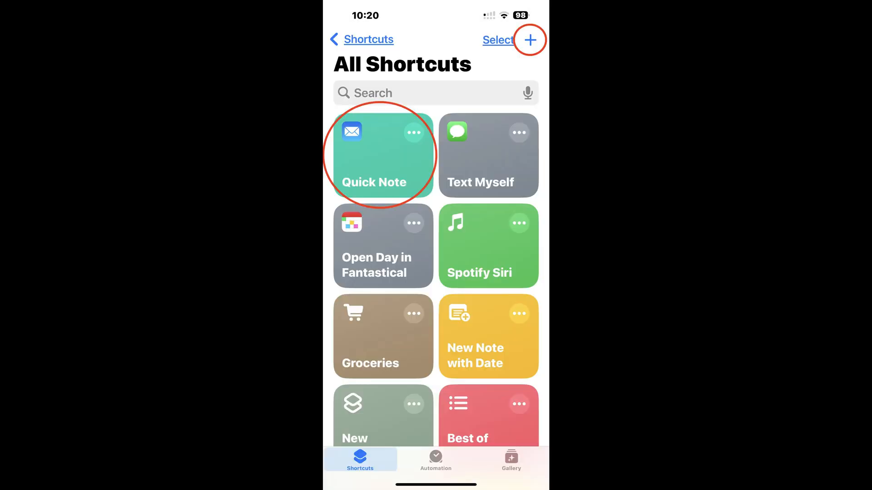
- Open the Quick Note shortcut and inspect the Note recipient of its email action
left_click(380, 154)
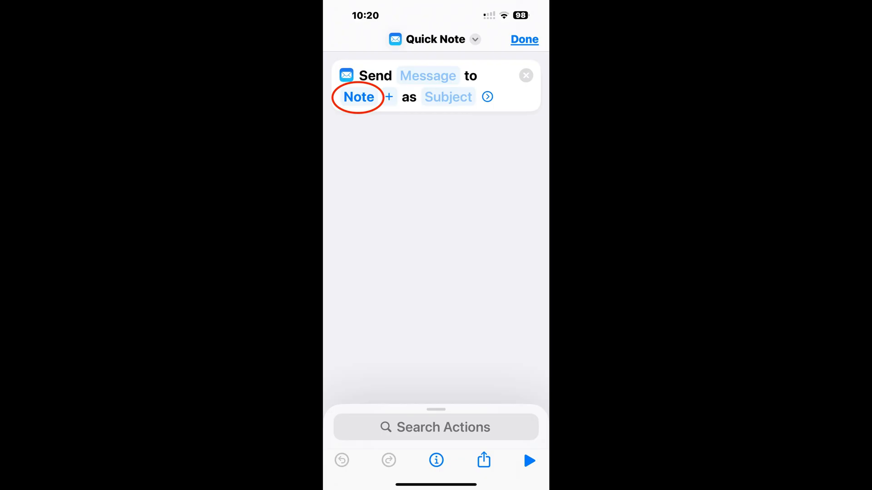
left_click(527, 461)
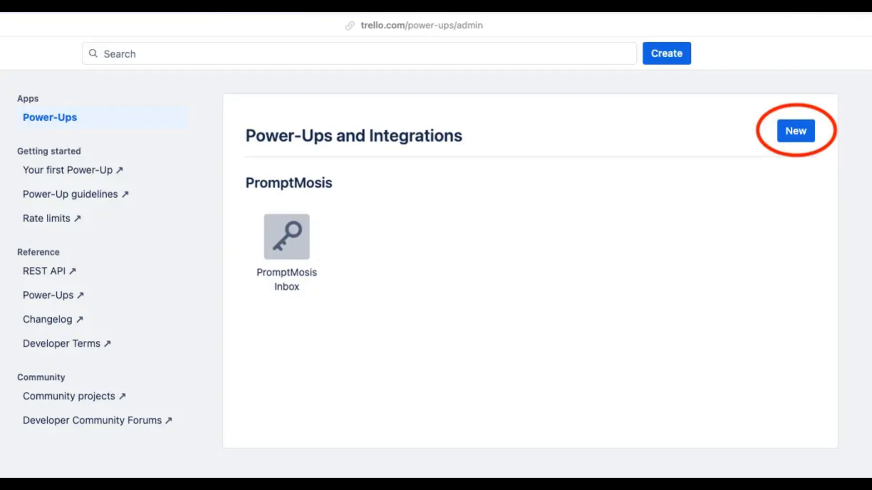
- Create a new Power-Up on the Power-Ups admin page and assign it a workspace
left_click(795, 131)
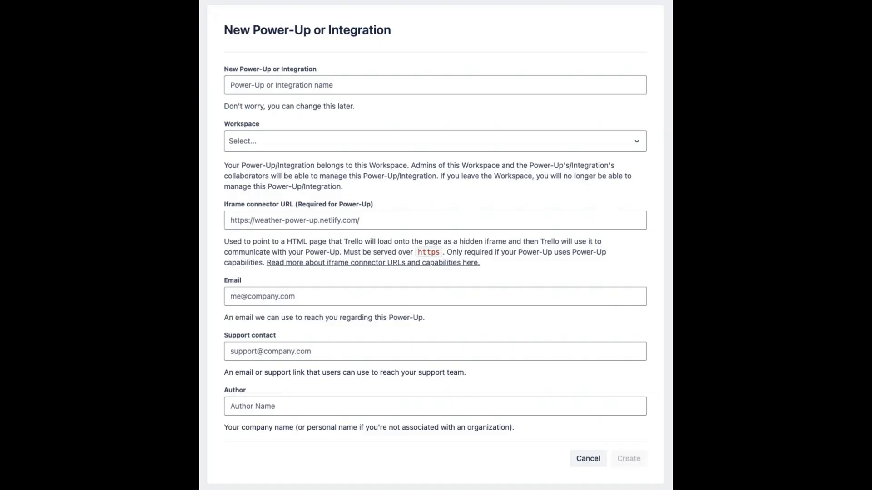
left_click(434, 140)
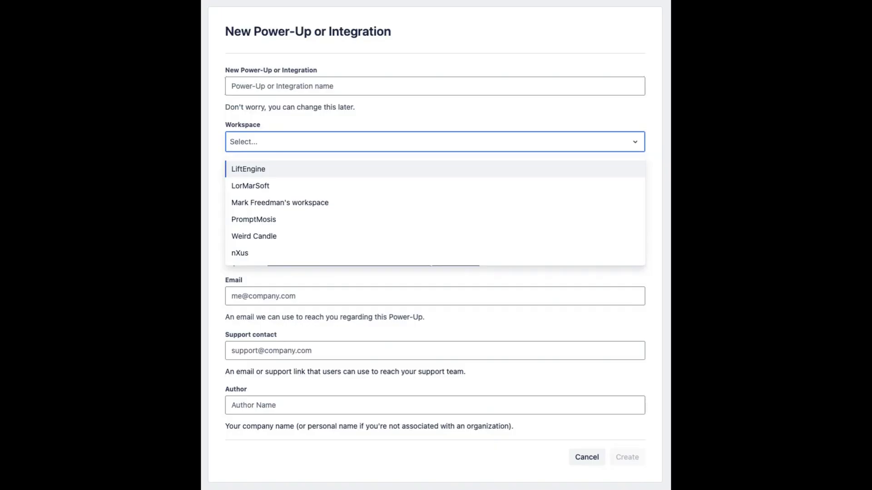
left_click(254, 218)
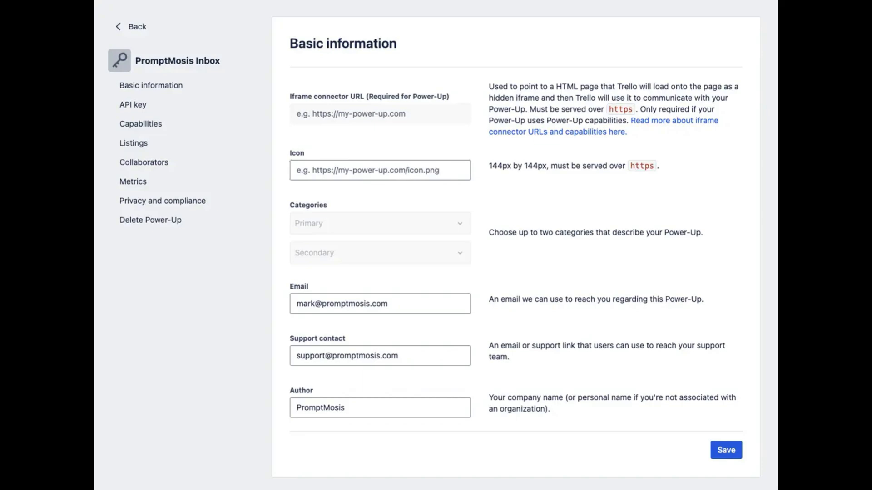
- Generate a token from the API key section and allow PromptMosis Inbox access
left_click(132, 105)
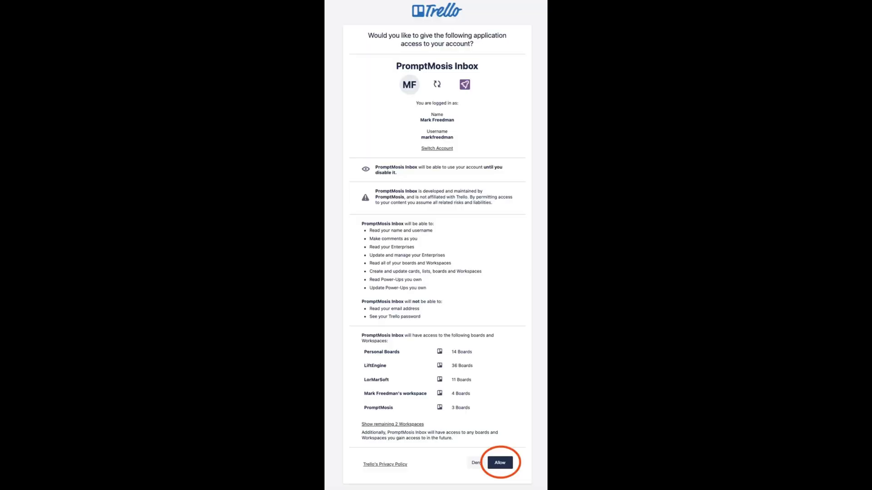
left_click(500, 462)
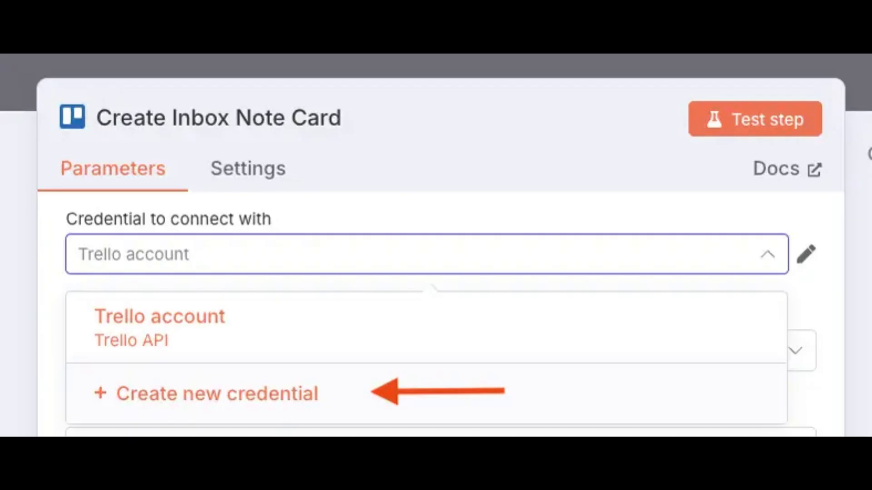
- Add a new Trello credential and map Name to {{ $json.subject }} and Description to textPlain.replace
left_click(159, 316)
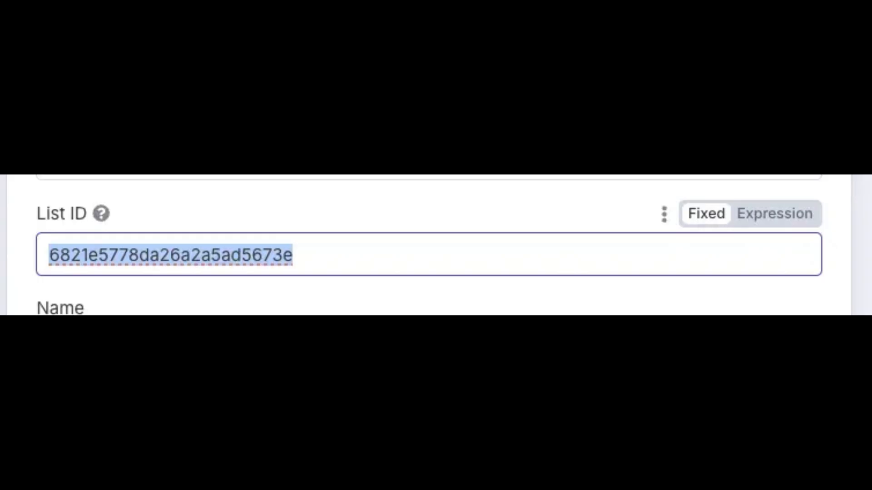
scroll("down", 3)
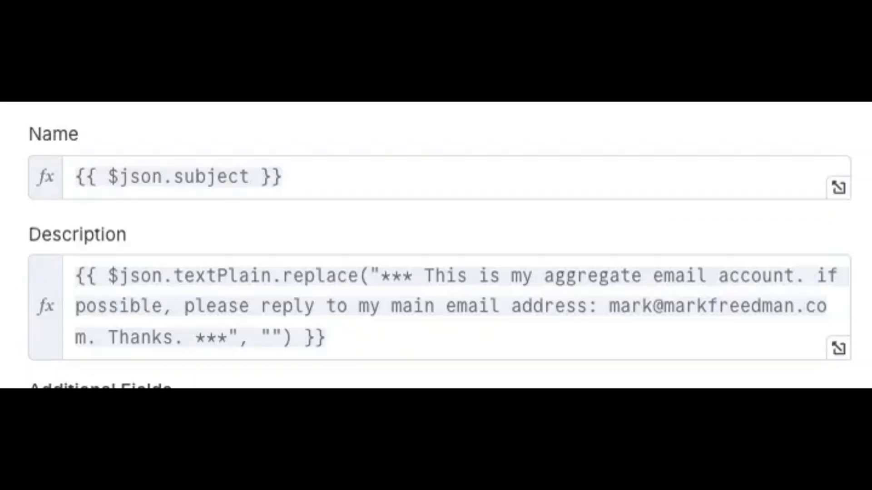